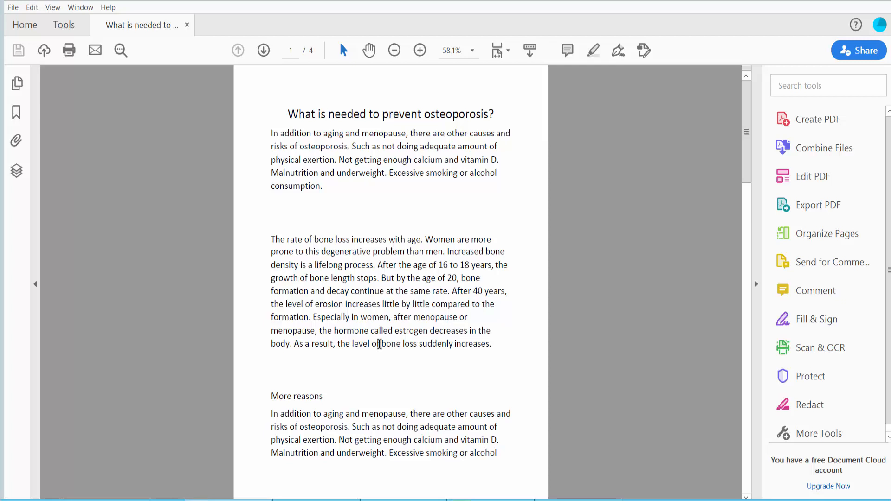
mouse_move(364, 229)
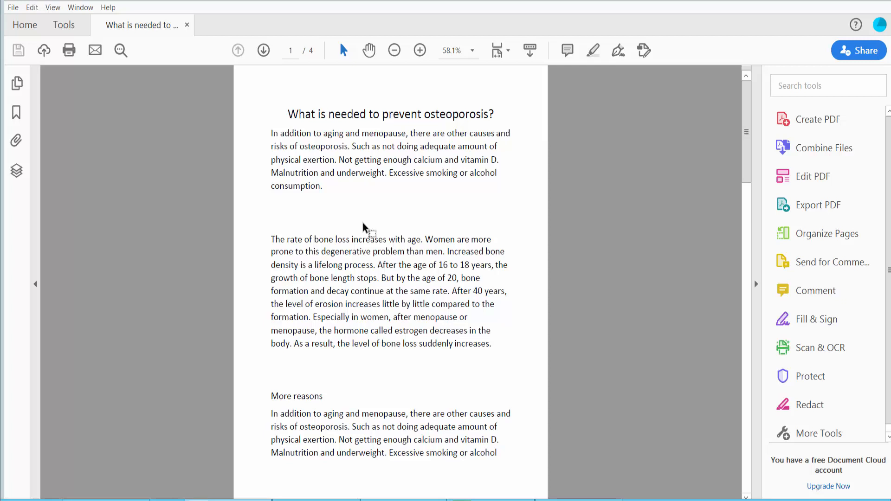
mouse_move(368, 216)
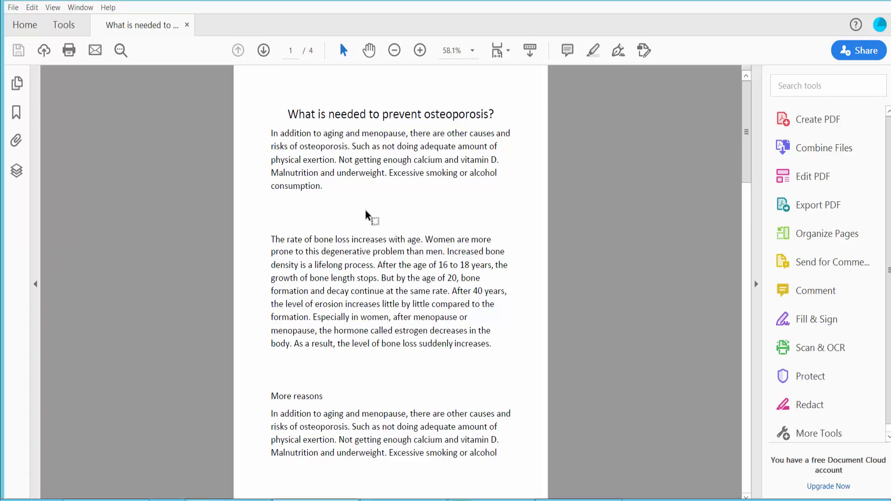
Show Acrobat's full tools catalog to reach the Redact tool
click(65, 24)
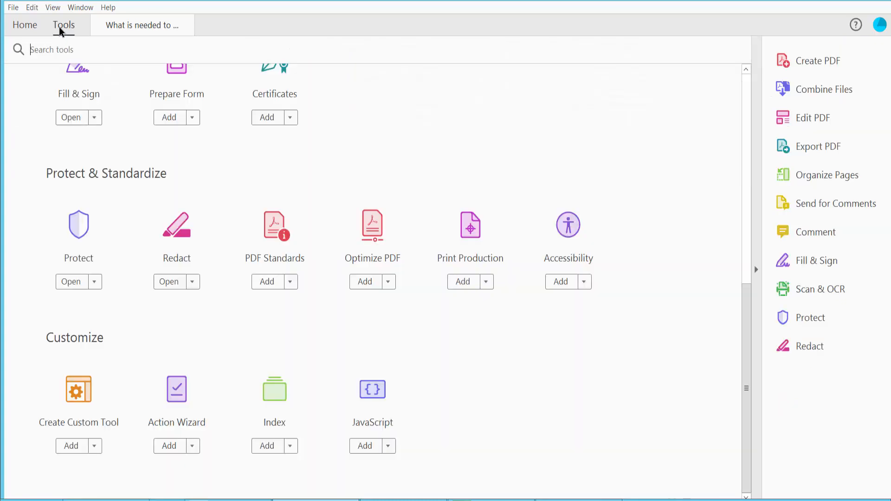
mouse_move(223, 309)
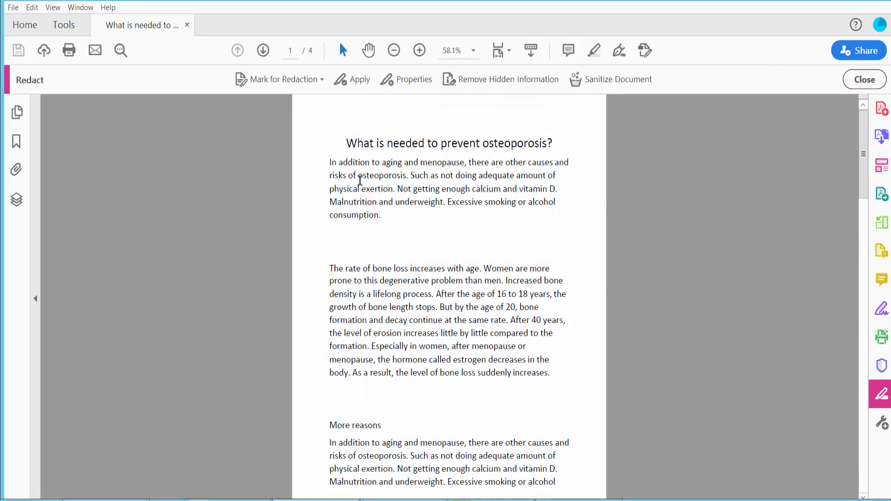
mouse_move(252, 89)
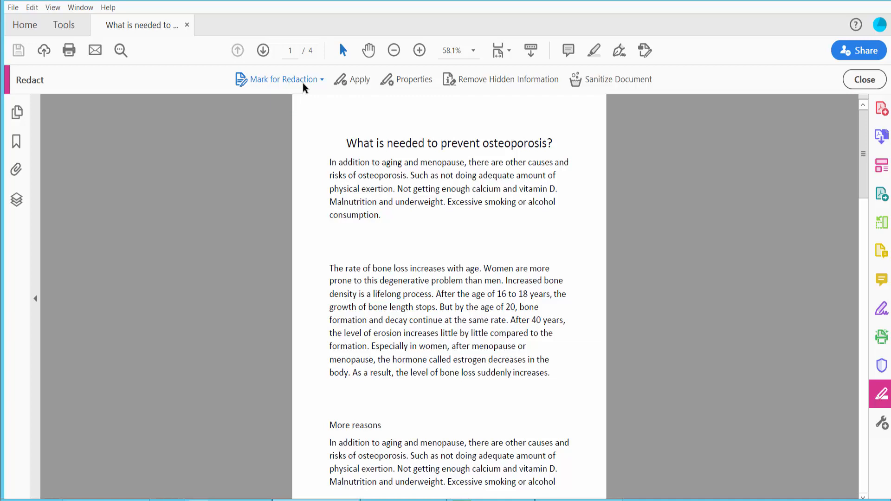
Mark the first paragraph under the heading as Text & Images and permanently apply the black redaction
click(284, 79)
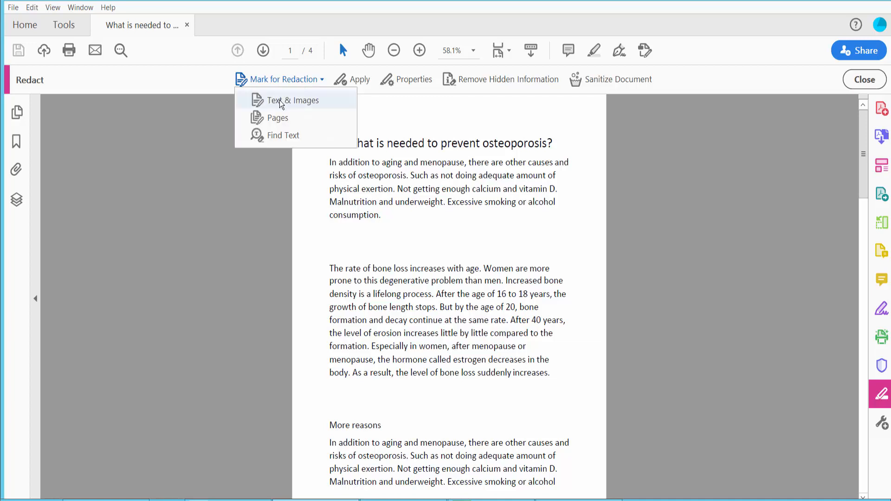
click(293, 100)
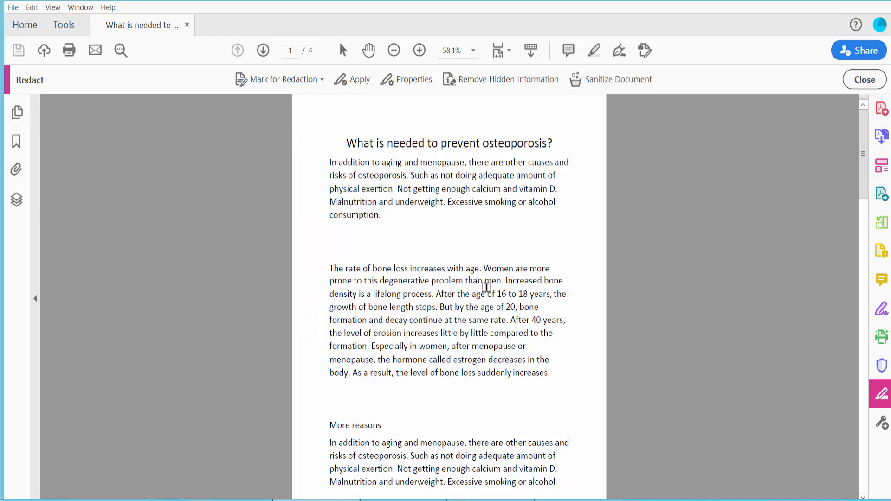
drag(330, 162, 400, 176)
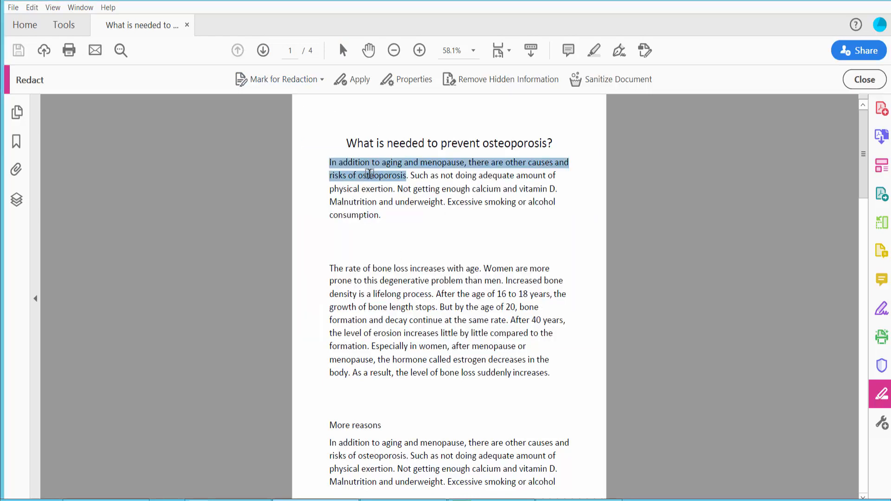
click(351, 78)
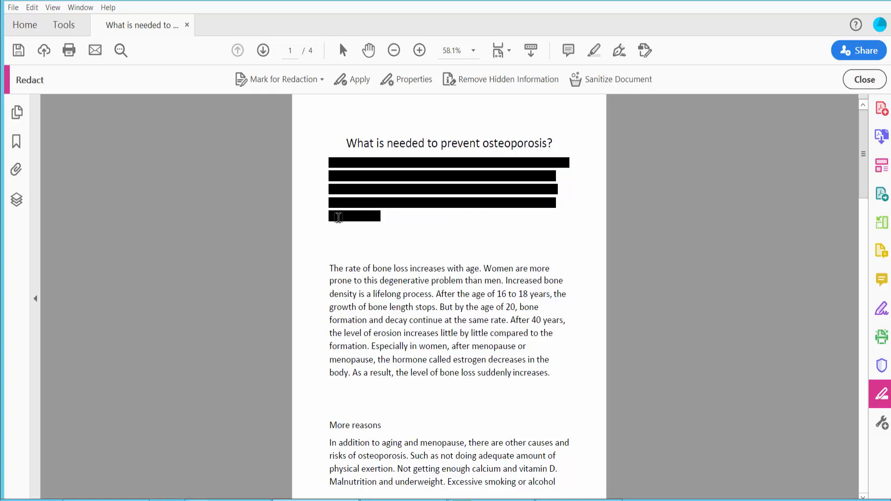
click(360, 79)
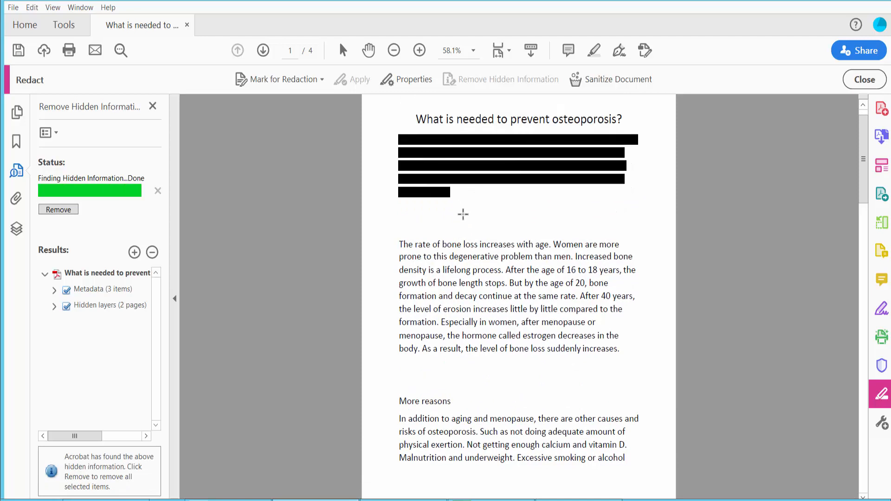
mouse_move(412, 84)
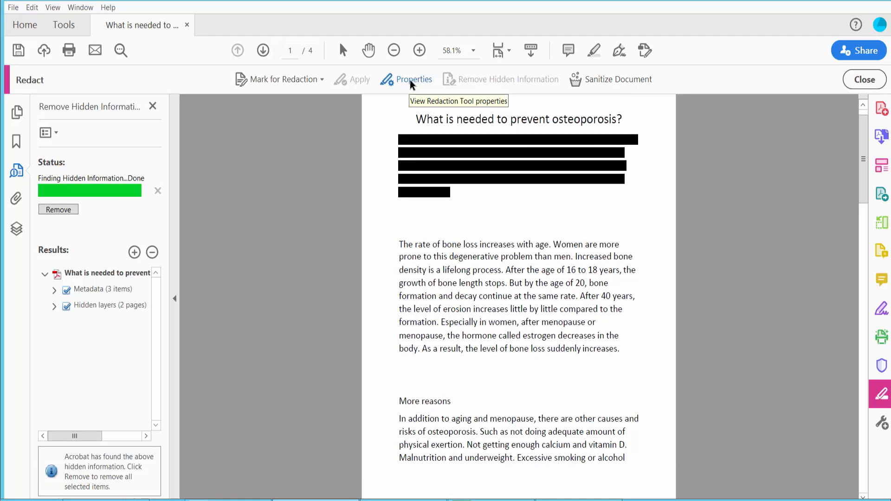
Set the Redacted Area Fill Color to green in the redaction Properties and confirm
click(414, 79)
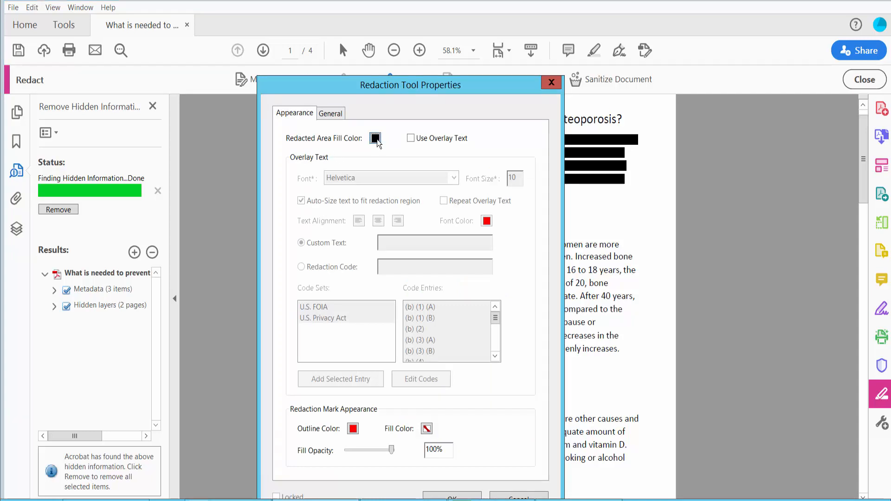
click(375, 139)
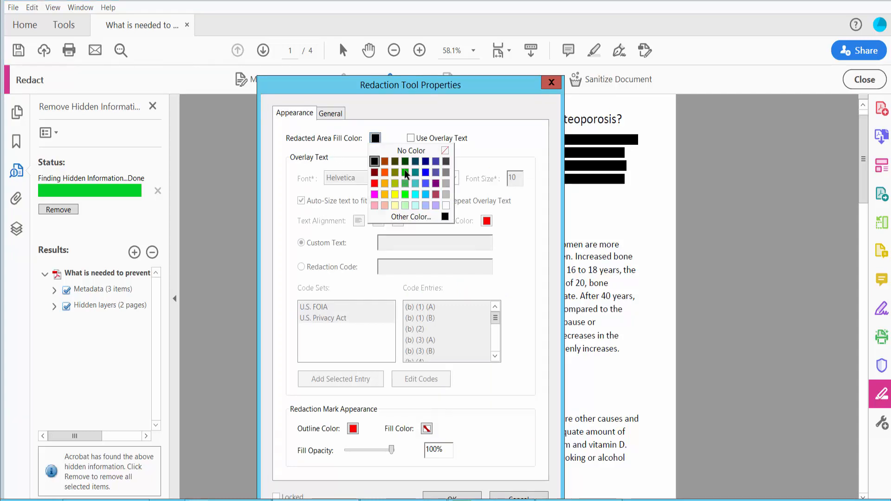
click(395, 172)
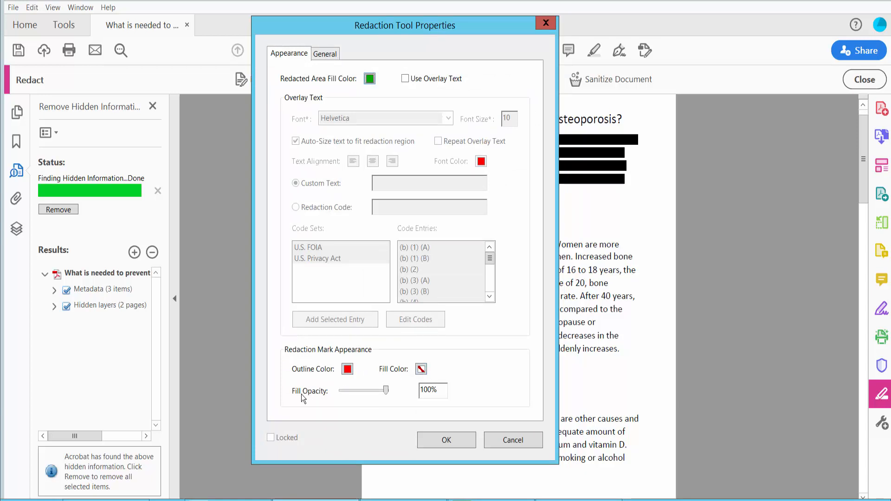
mouse_move(439, 433)
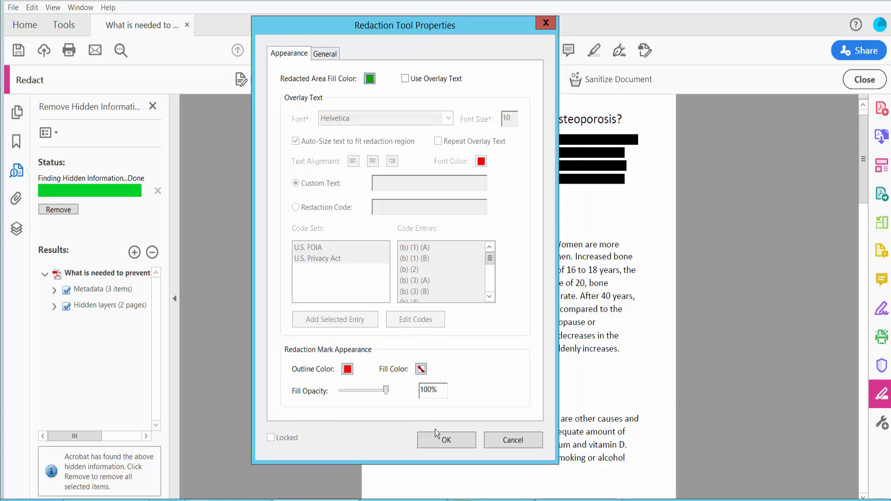
click(446, 440)
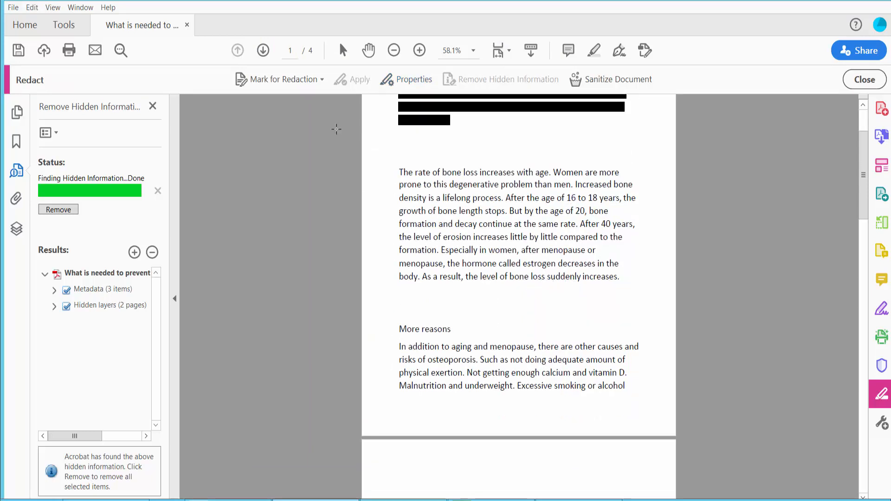
Mark the 'More reasons' paragraph and permanently apply the green redaction
click(277, 79)
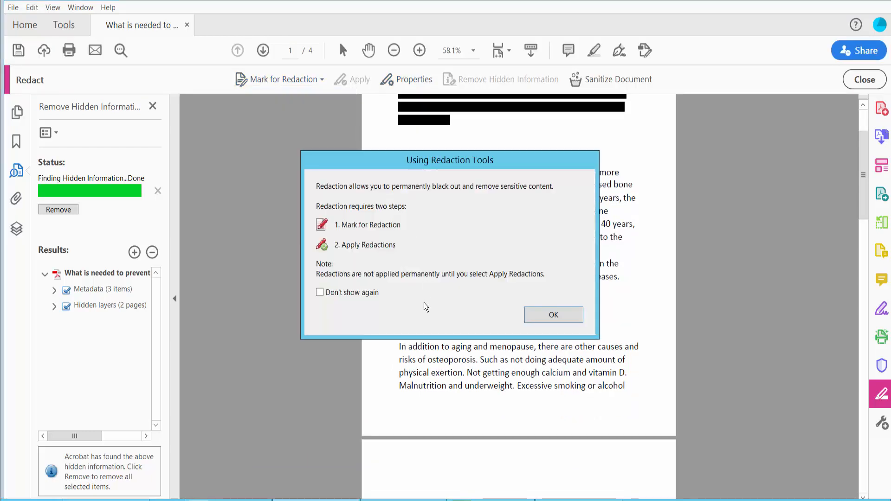
click(553, 315)
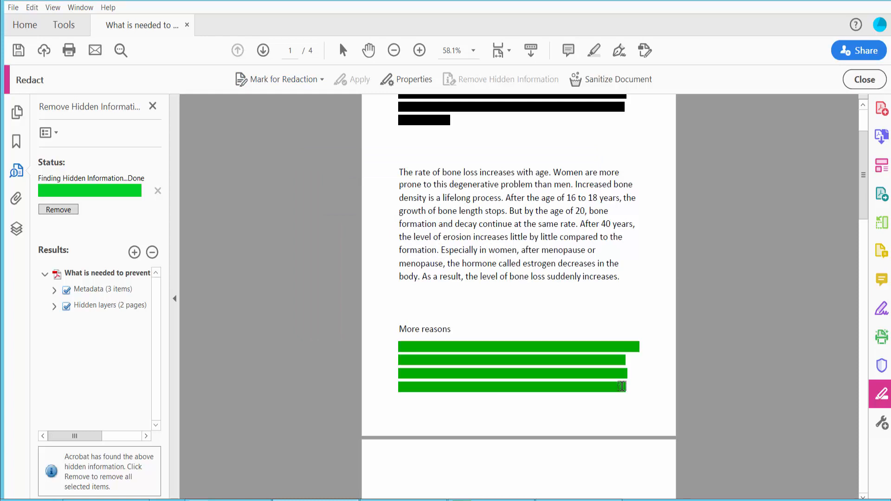
click(360, 79)
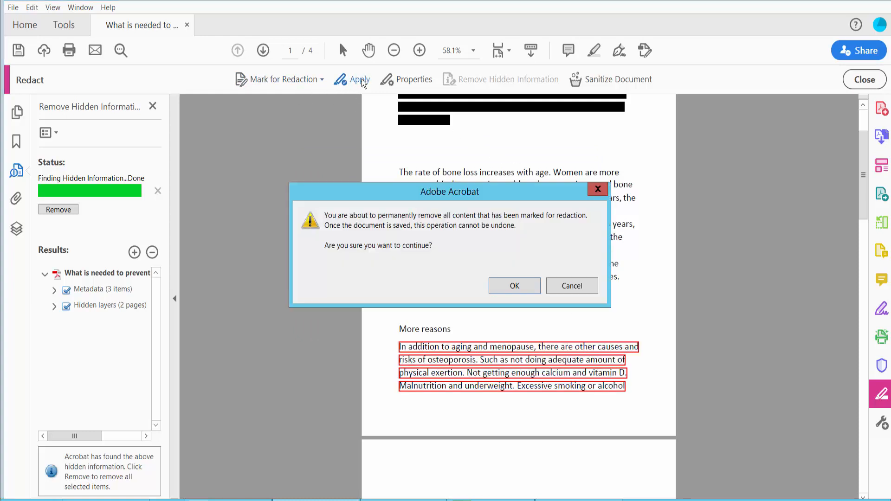
click(515, 286)
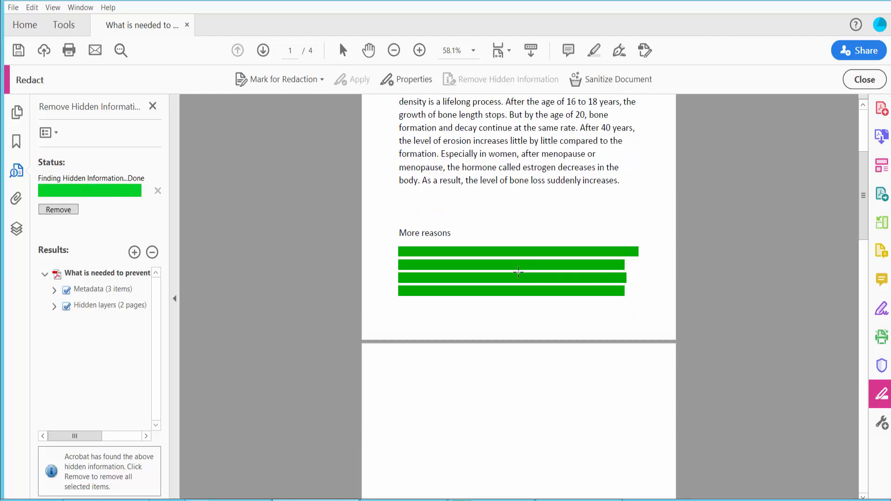
Redact the paragraph continuing on page 3 with a green Text & Images box and confirm removal
scroll(down, 3)
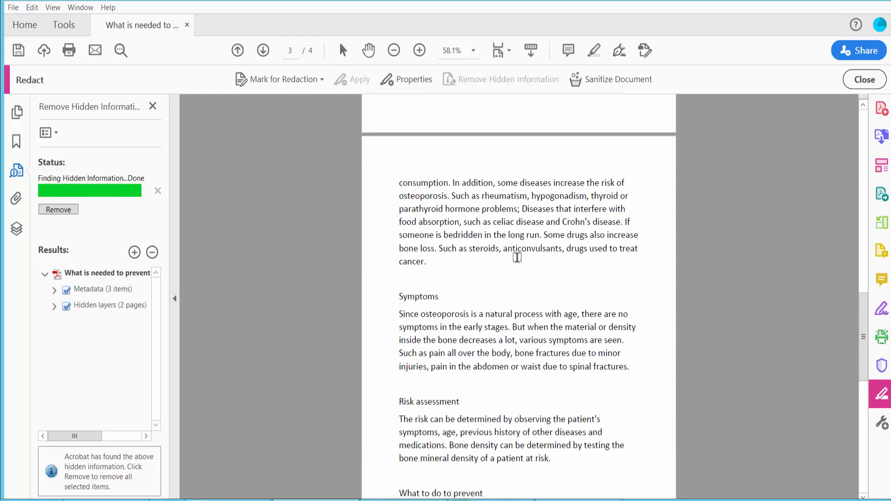
click(284, 79)
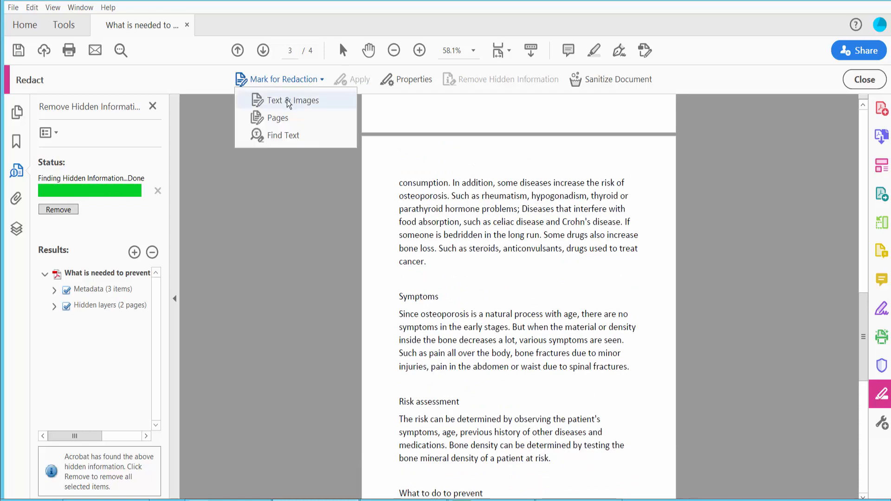
click(293, 101)
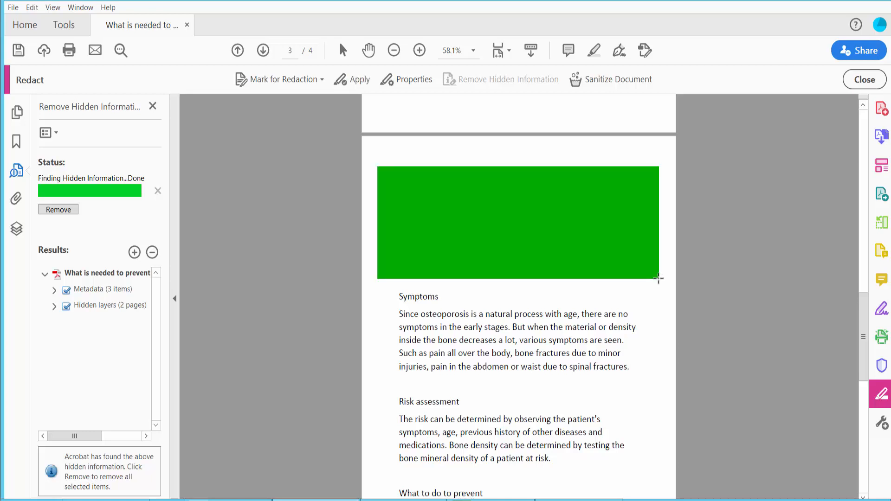
click(356, 80)
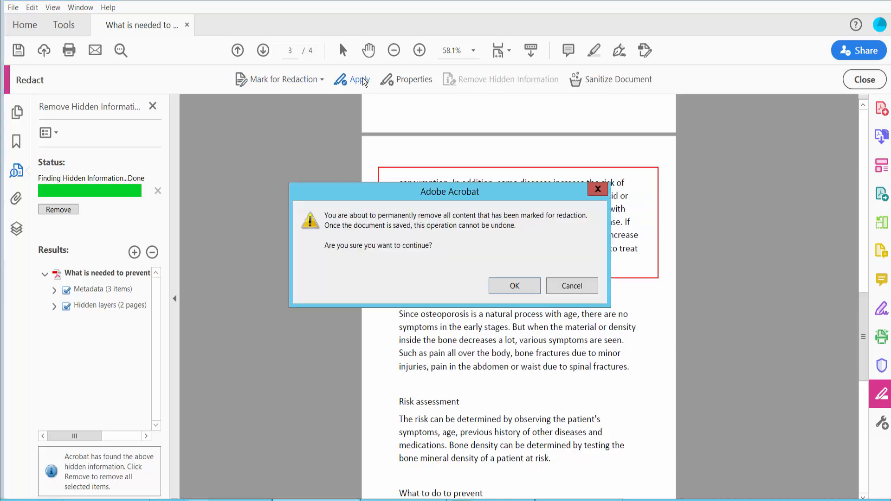
click(514, 286)
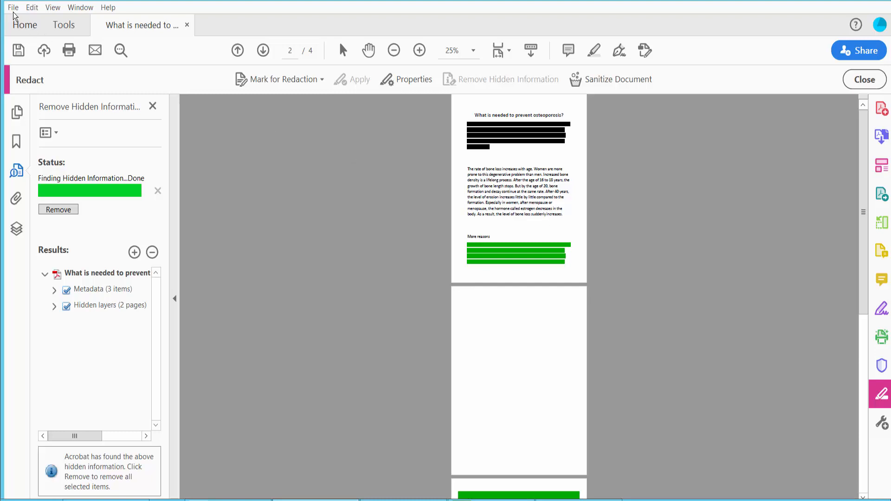
Show the File menu commands for saving the redacted document
click(13, 7)
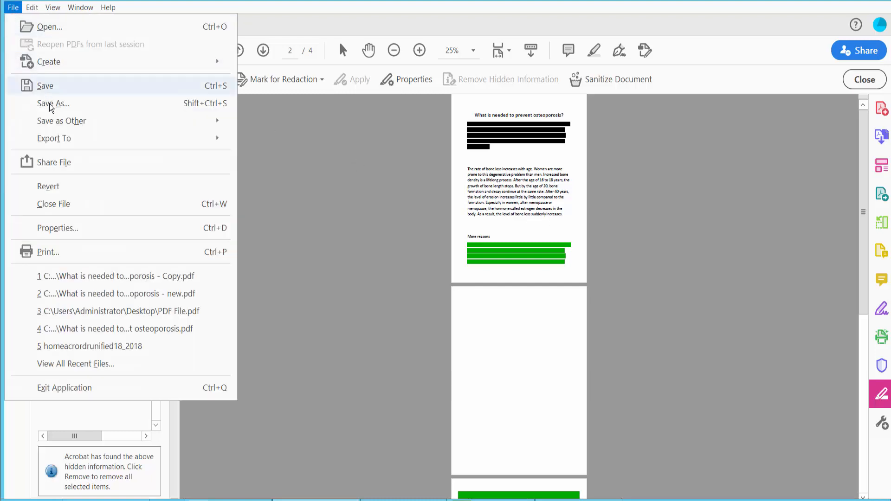
mouse_move(616, 356)
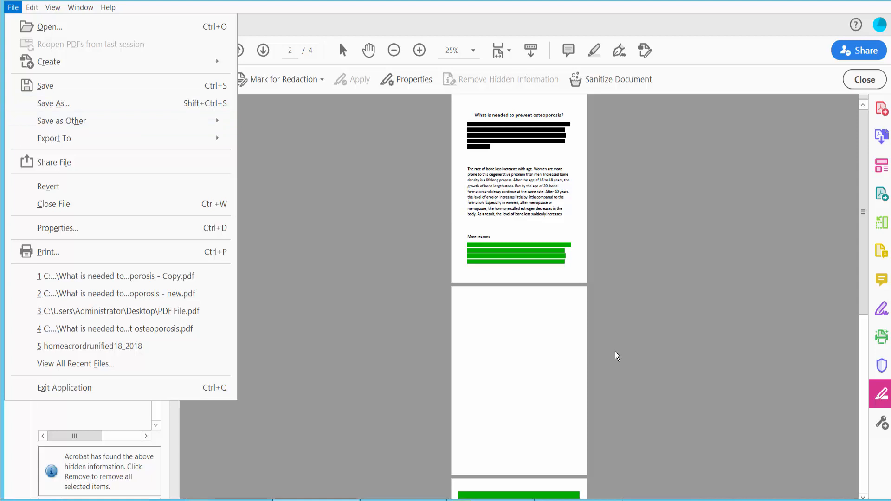
mouse_move(581, 356)
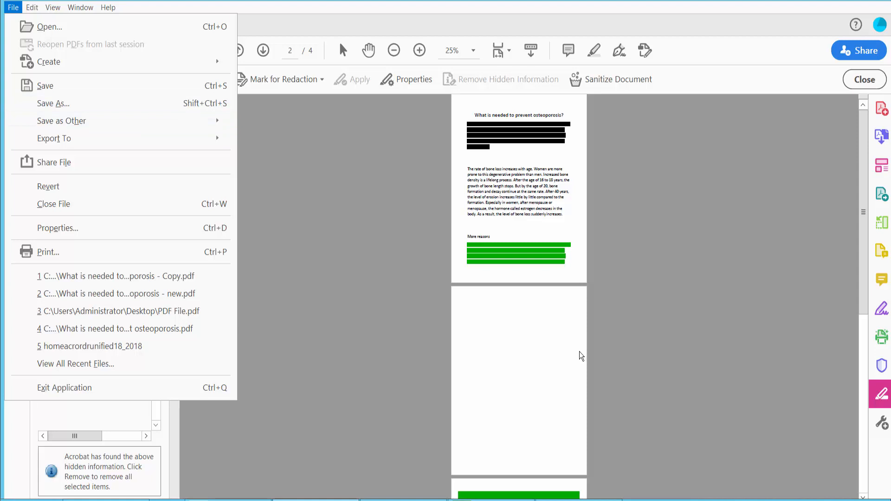
mouse_move(564, 349)
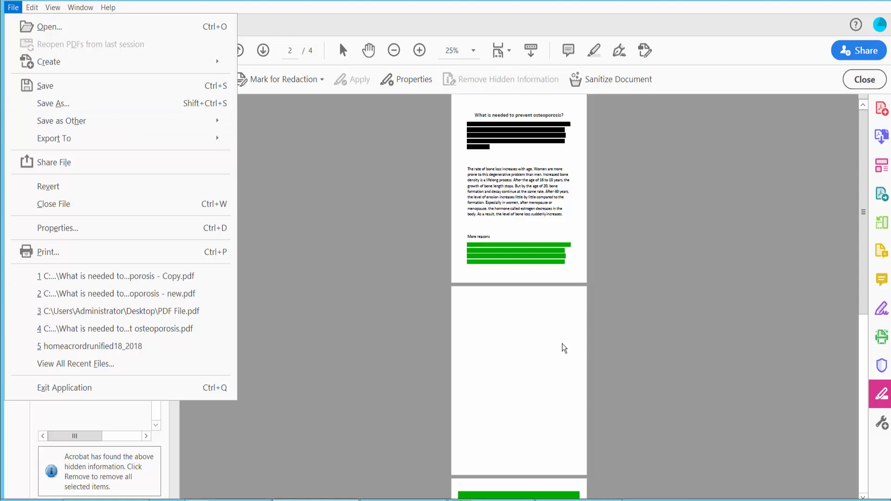